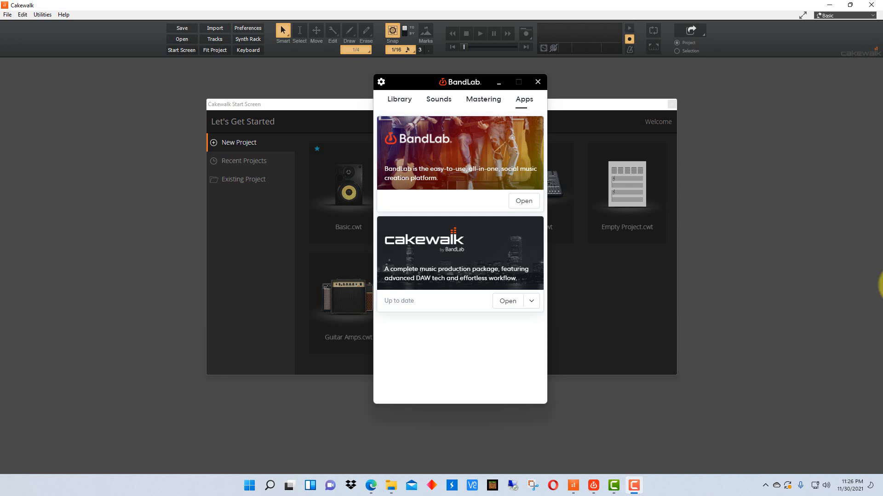
mouse_move(592, 315)
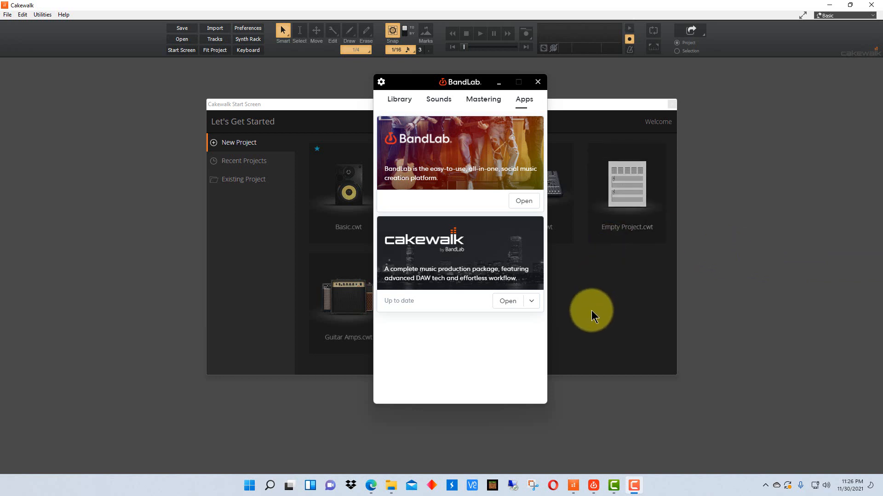
mouse_move(449, 93)
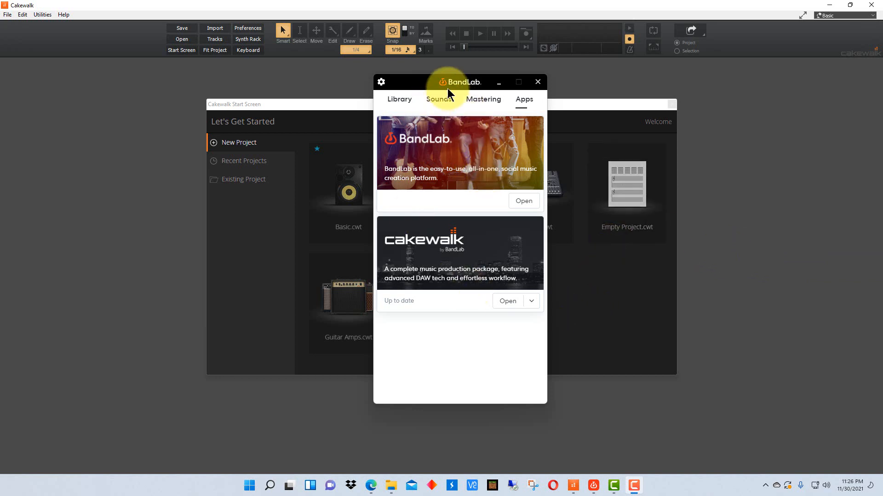
mouse_move(473, 342)
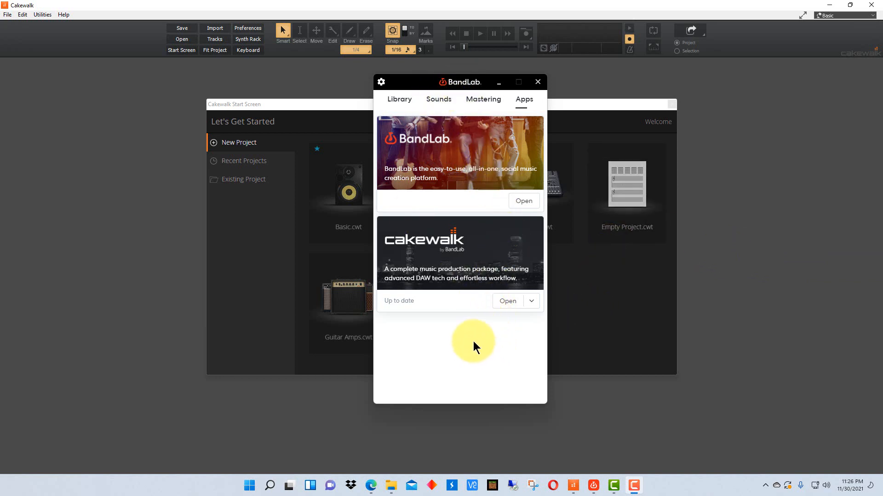
mouse_move(480, 331)
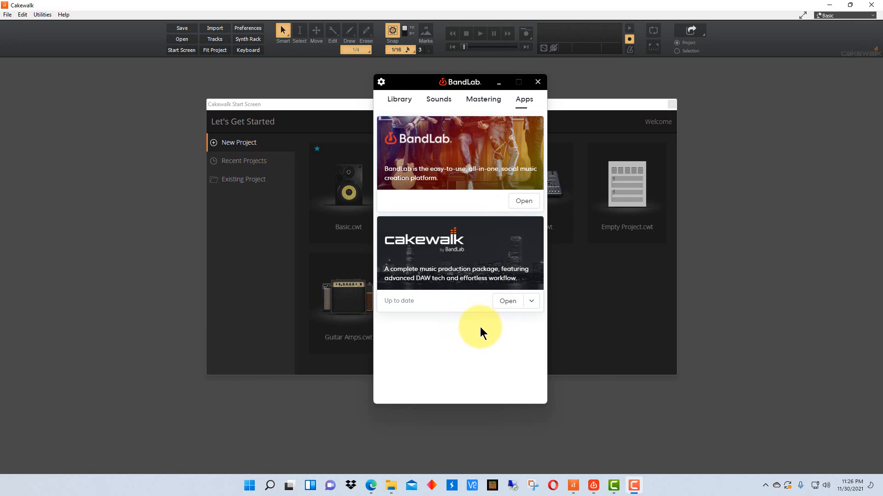
mouse_move(530, 290)
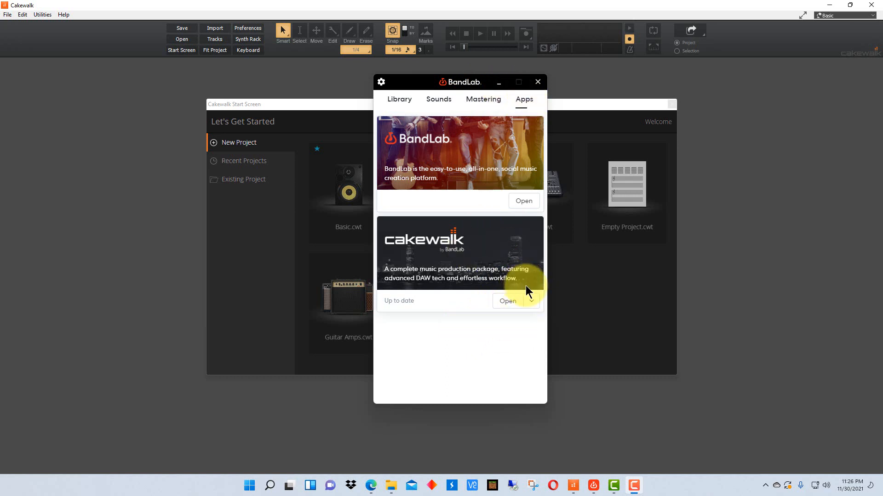
mouse_move(530, 322)
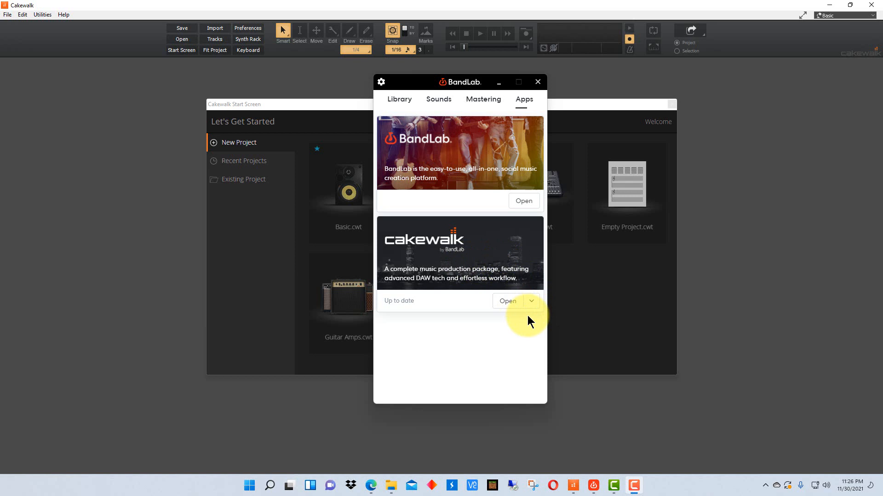
Review the Cakewalk add-on install options in BandLab Assistant, then close the Assistant
left_click(530, 301)
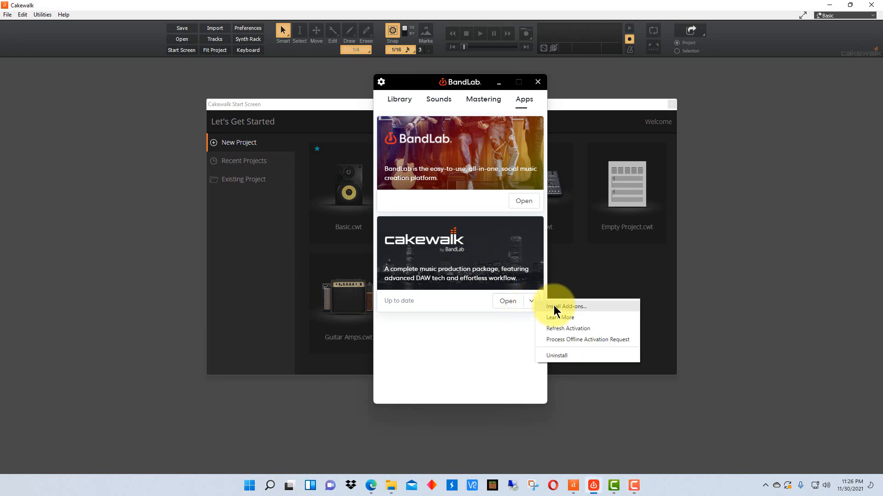
left_click(566, 306)
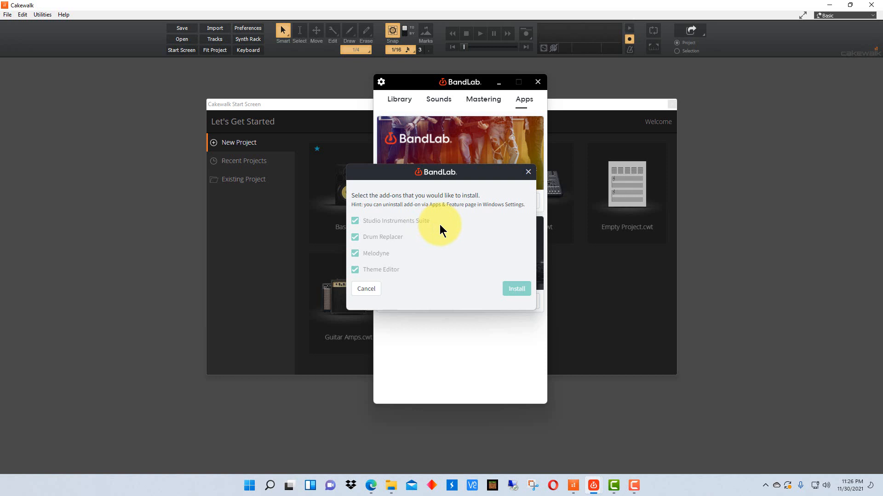
mouse_move(221, 195)
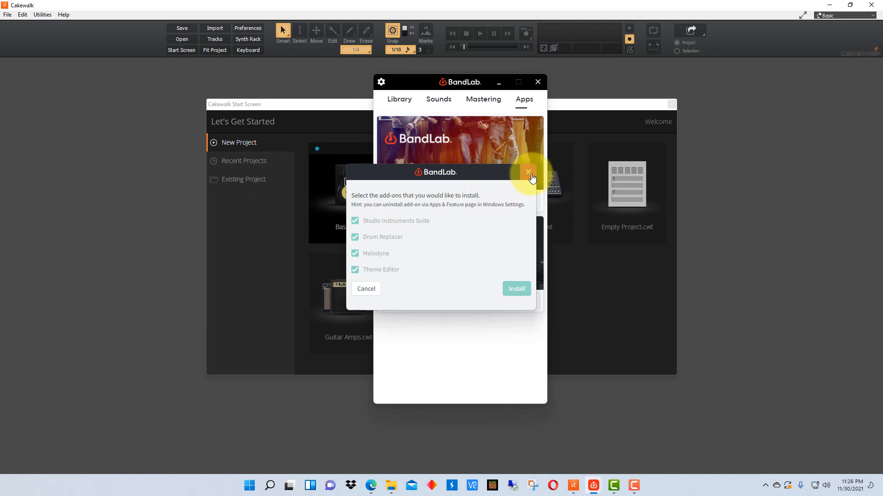
left_click(530, 301)
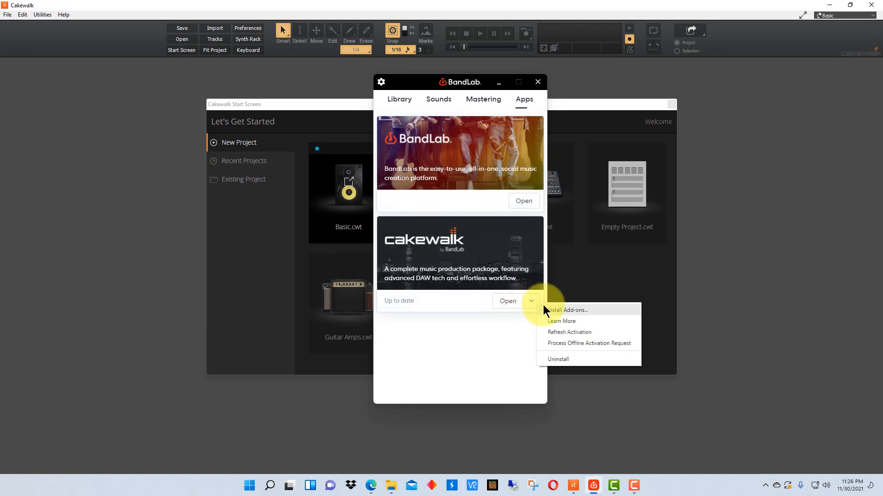
left_click(567, 310)
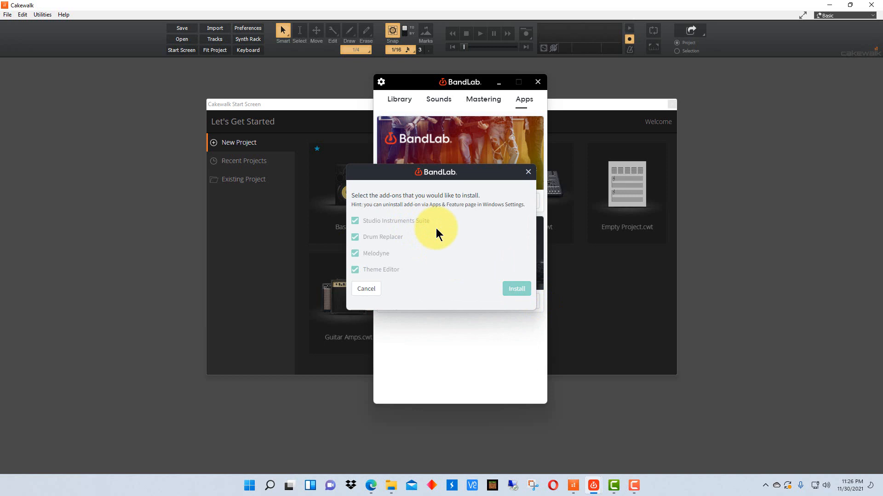
mouse_move(372, 228)
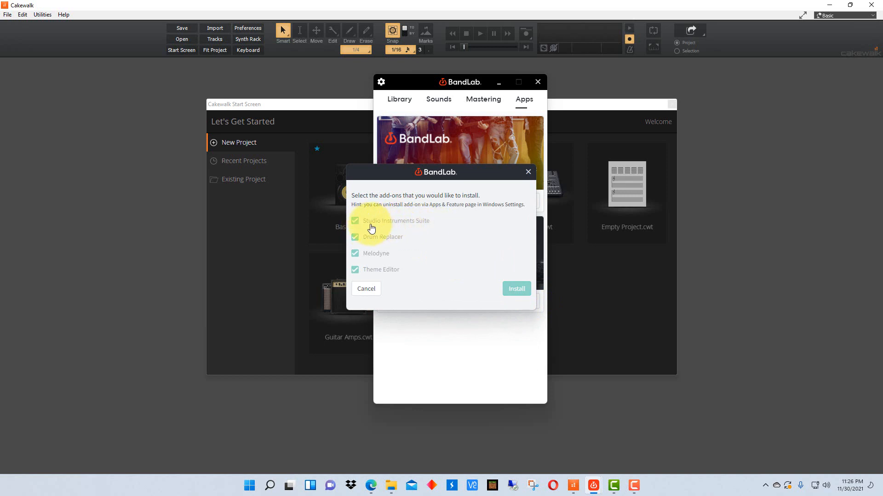
mouse_move(454, 230)
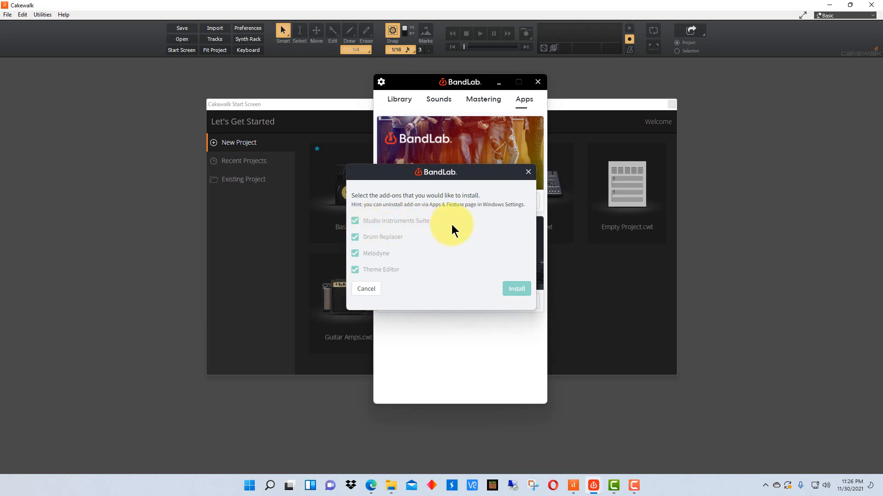
mouse_move(480, 206)
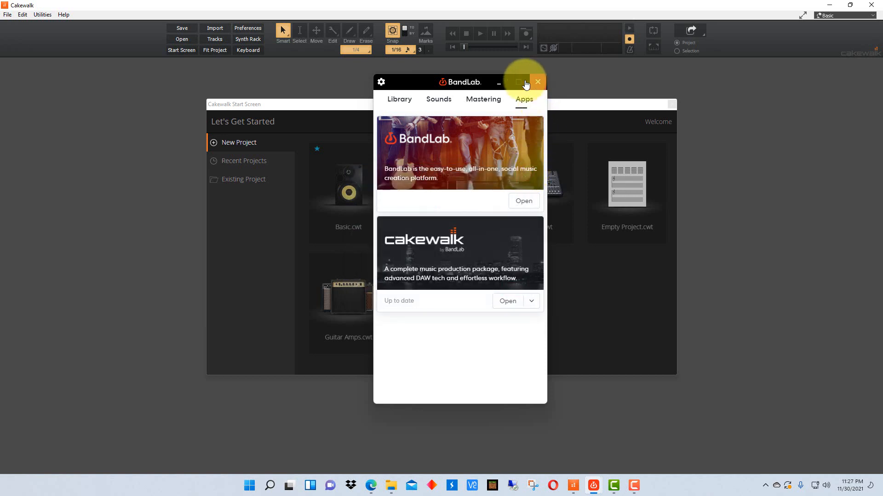
left_click(536, 81)
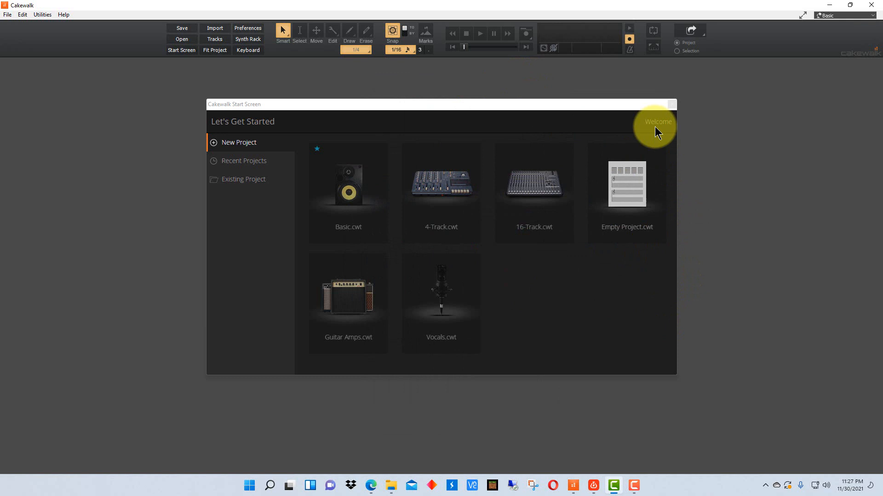
mouse_move(616, 314)
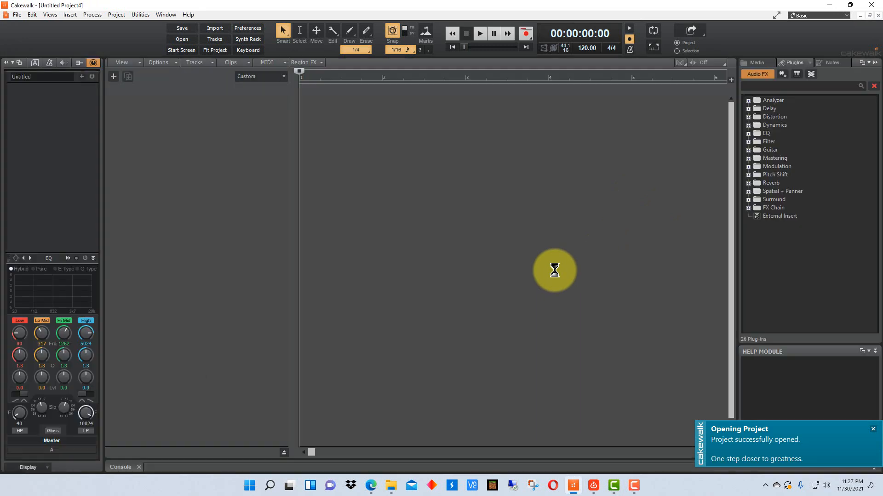
Add a new instrument track using Drums > SI-Drum Kit and create it
right_click(135, 135)
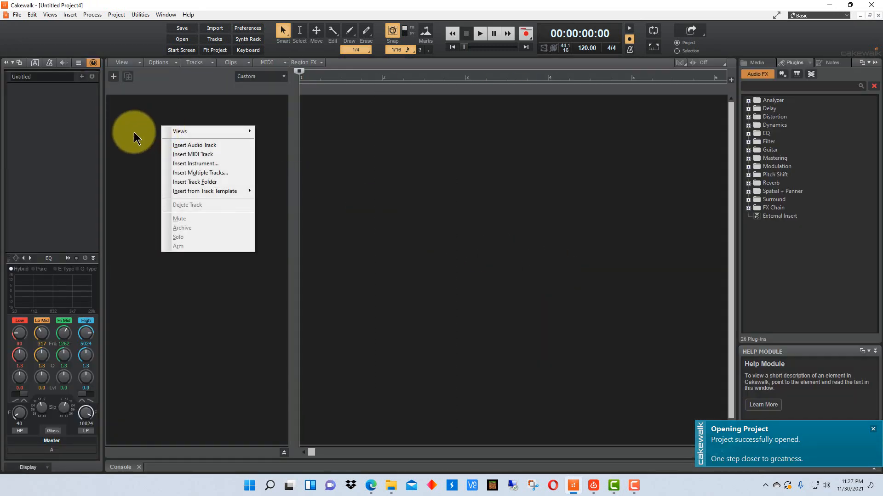
mouse_move(212, 167)
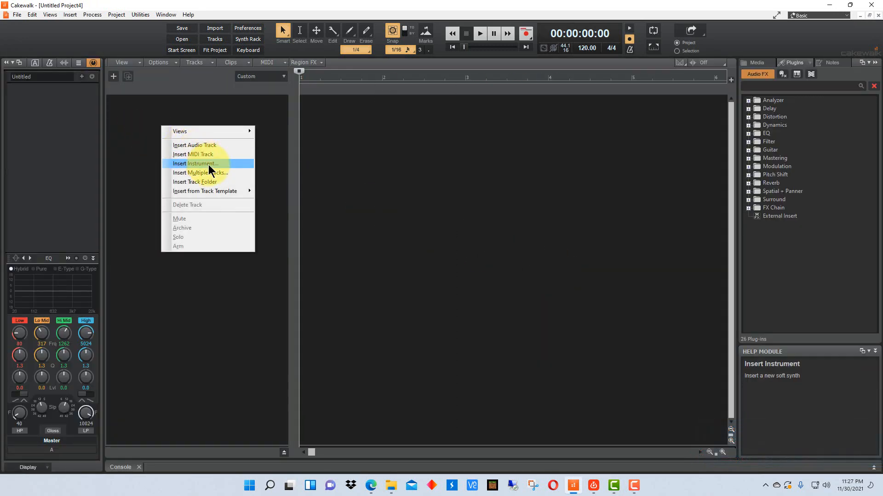
left_click(195, 164)
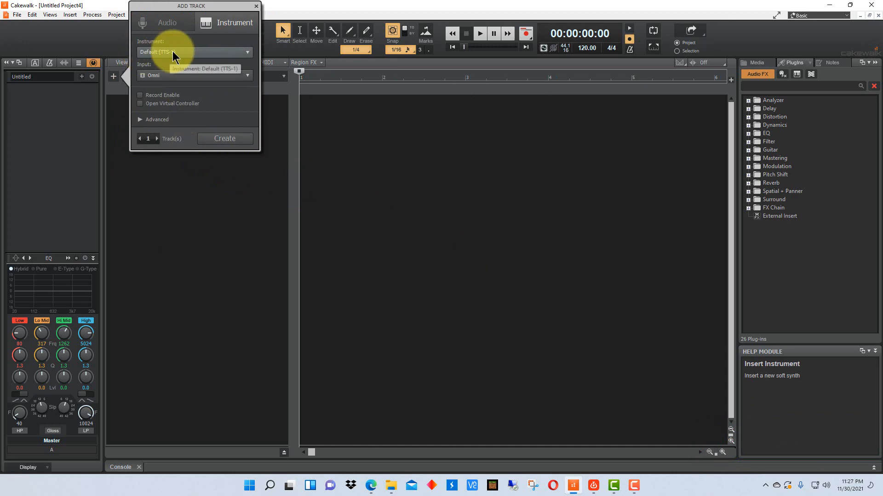
left_click(246, 52)
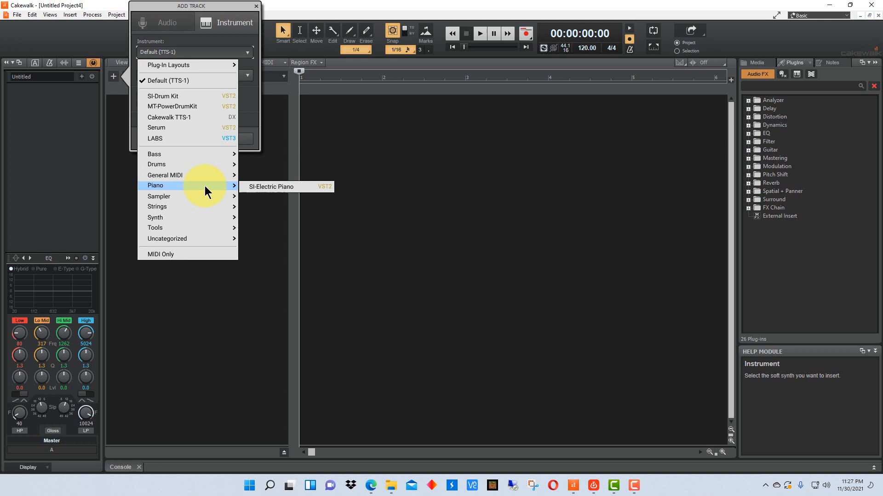
mouse_move(164, 163)
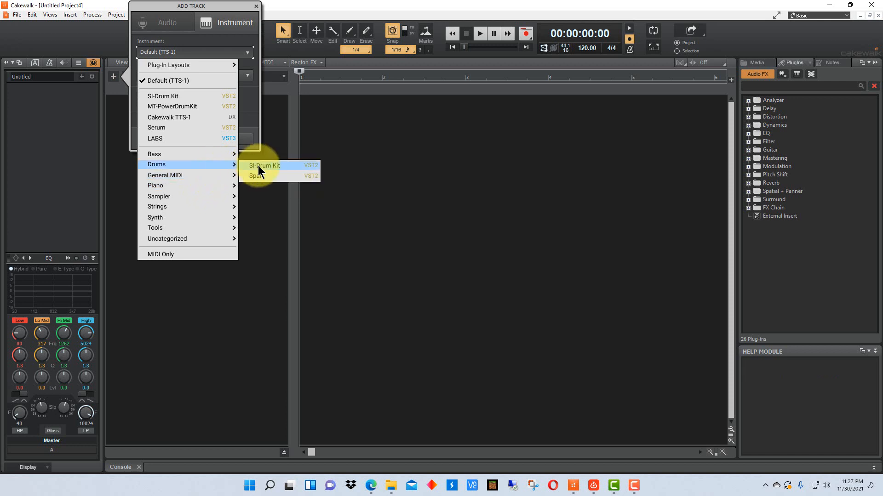
mouse_move(264, 176)
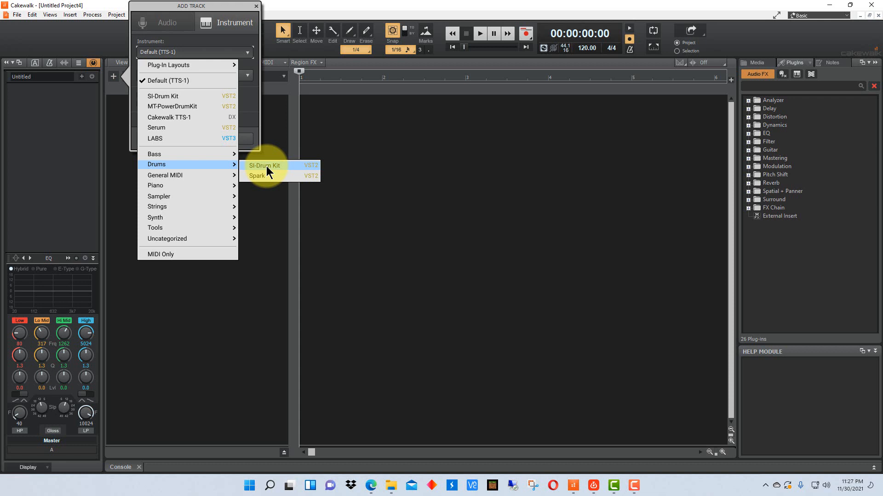
mouse_move(281, 175)
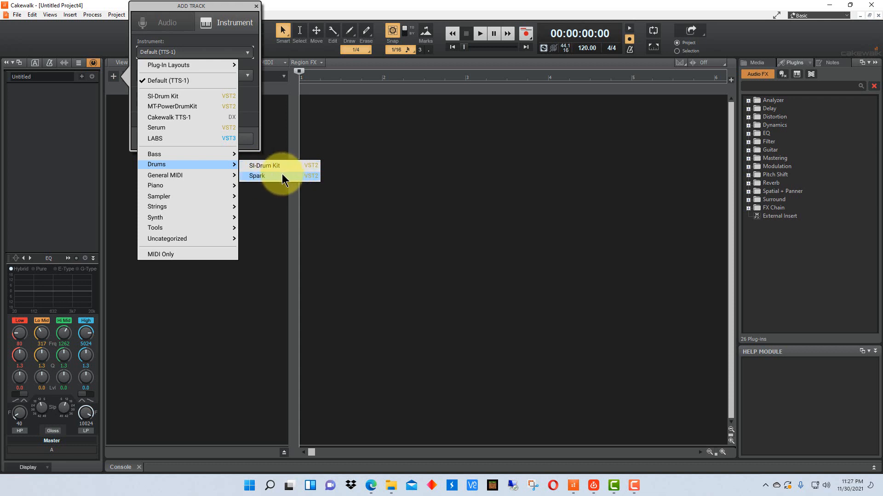
mouse_move(272, 168)
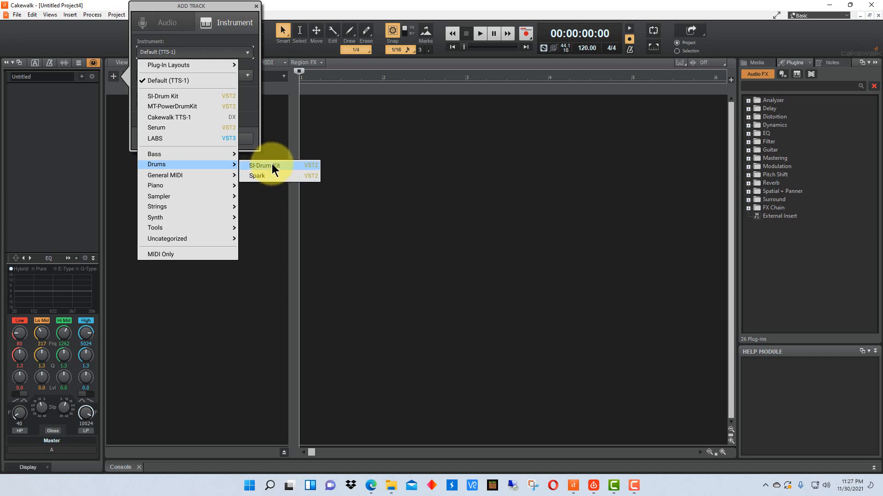
mouse_move(290, 171)
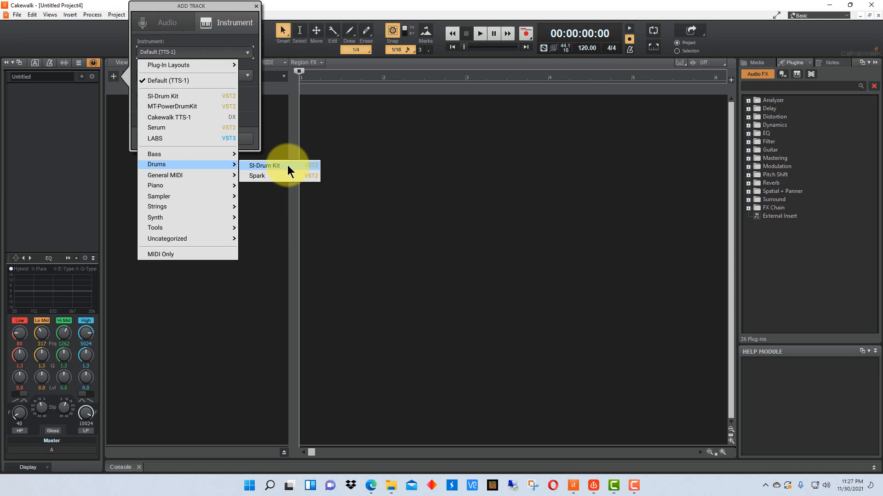
mouse_move(287, 175)
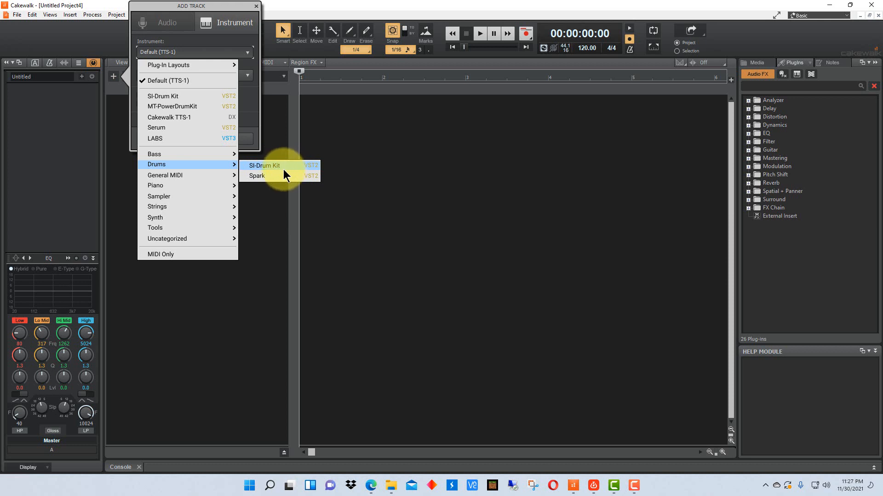
mouse_move(270, 176)
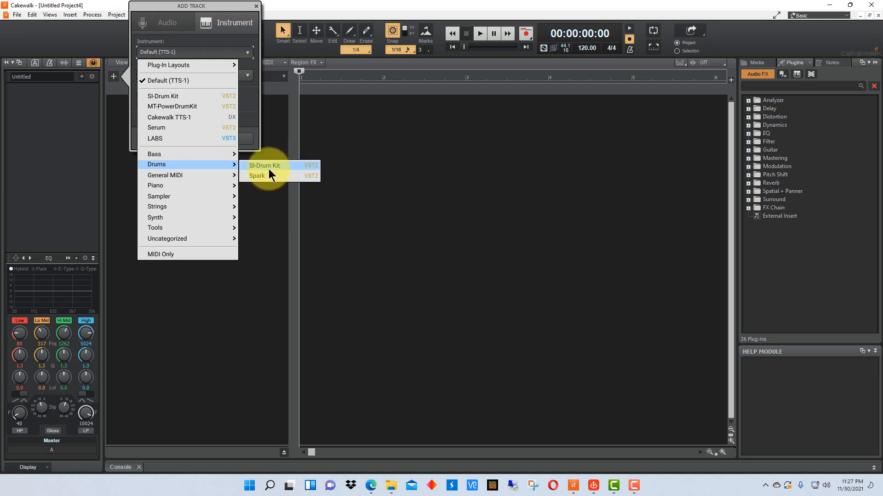
left_click(264, 166)
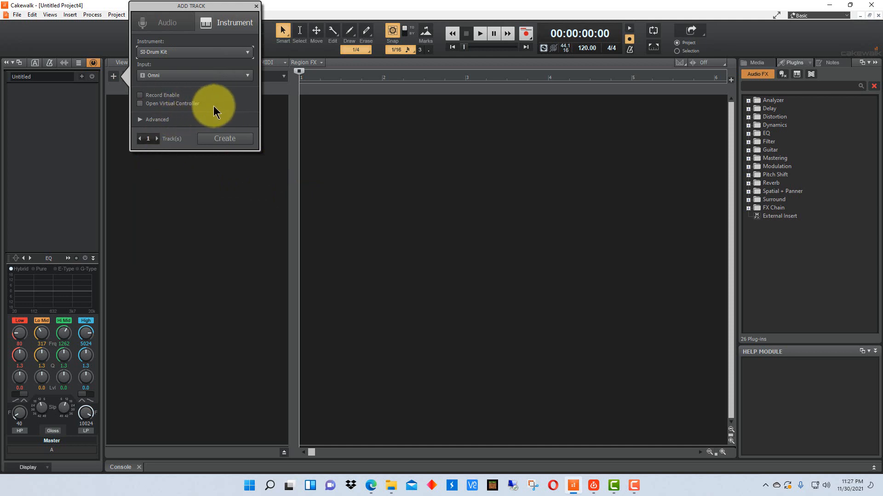
mouse_move(229, 143)
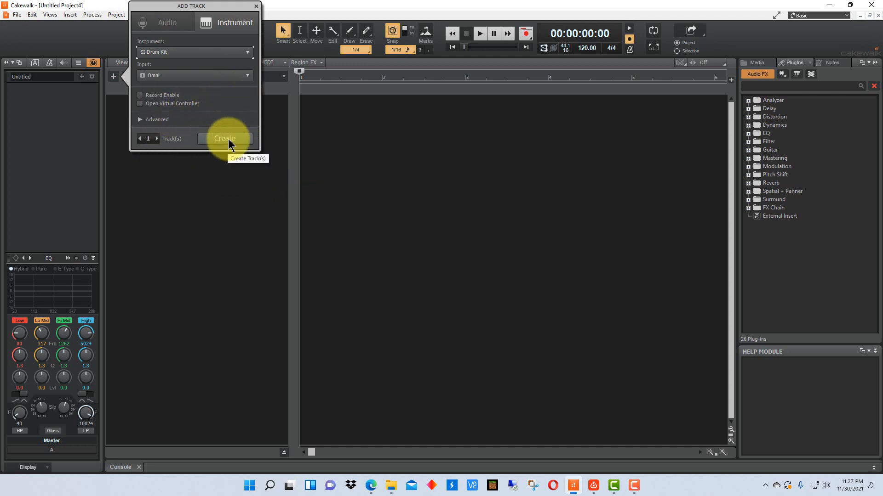
left_click(223, 139)
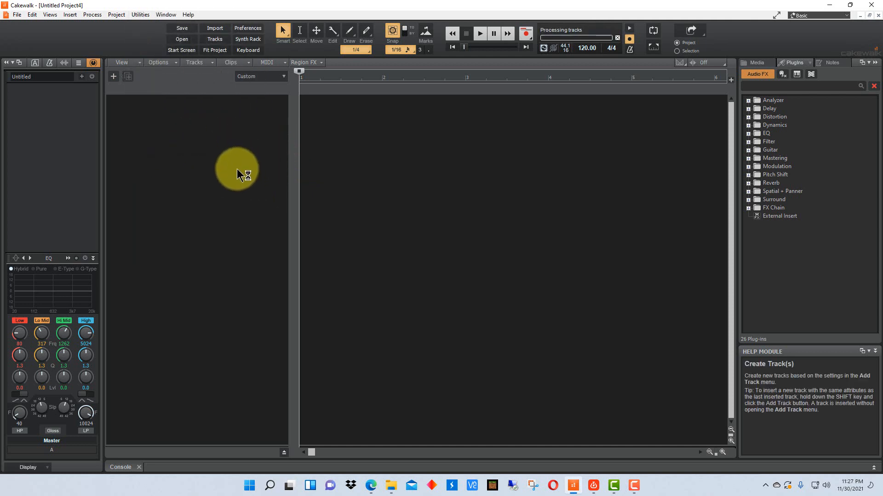
Expand the SI-Drum Kit 1 track strip and bring up its instrument window
left_click(114, 76)
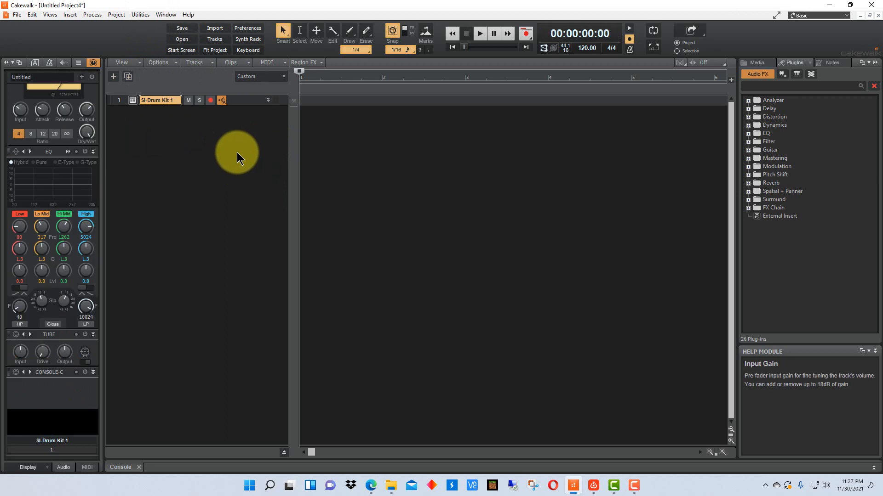
mouse_move(267, 104)
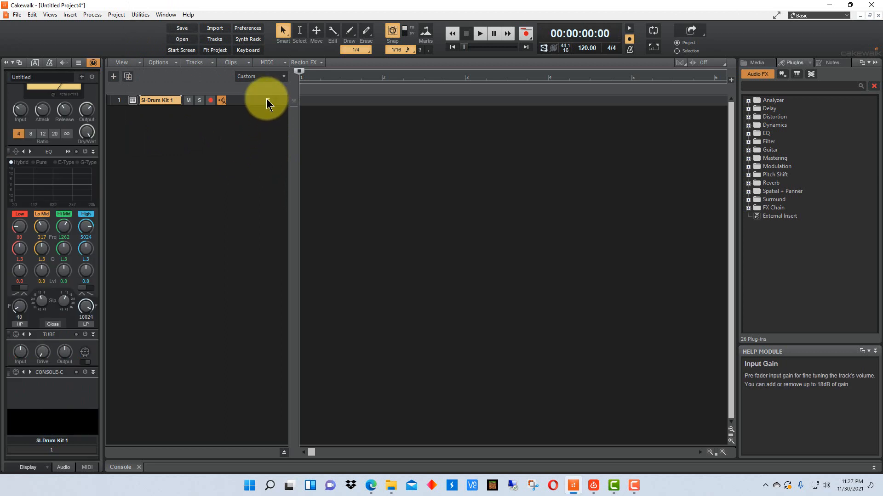
left_click(268, 99)
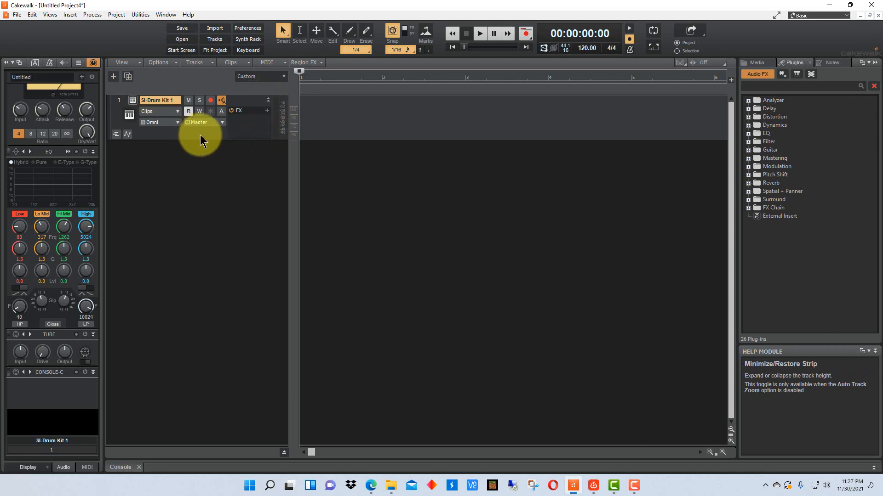
double_click(158, 100)
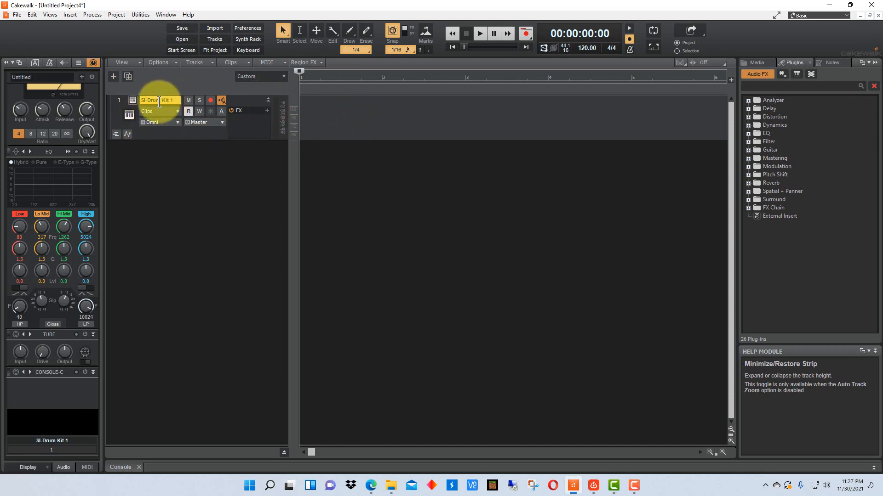
double_click(157, 100)
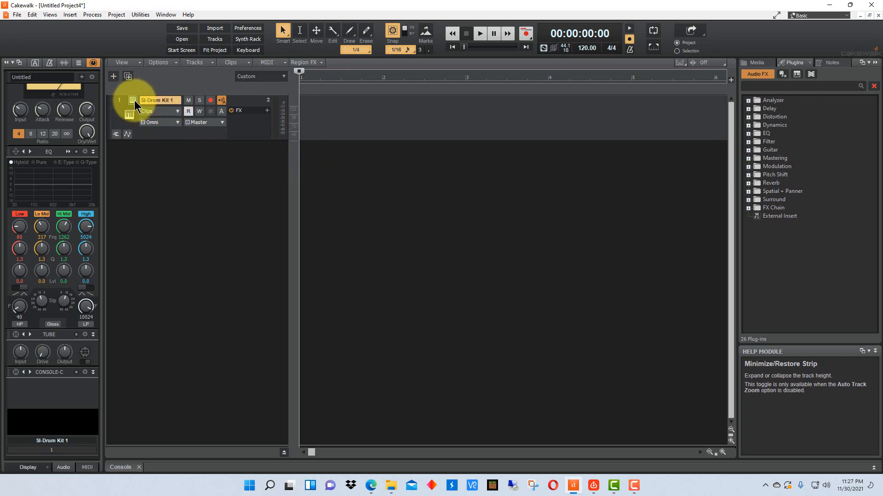
double_click(132, 100)
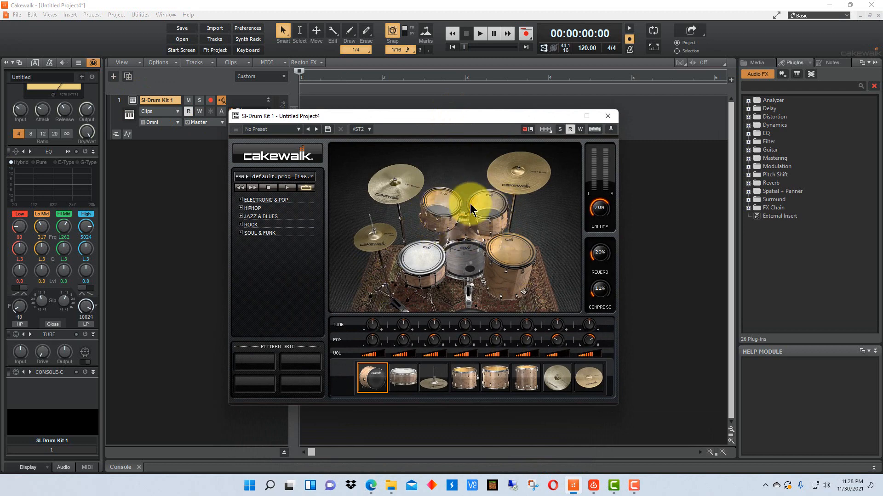
mouse_move(302, 252)
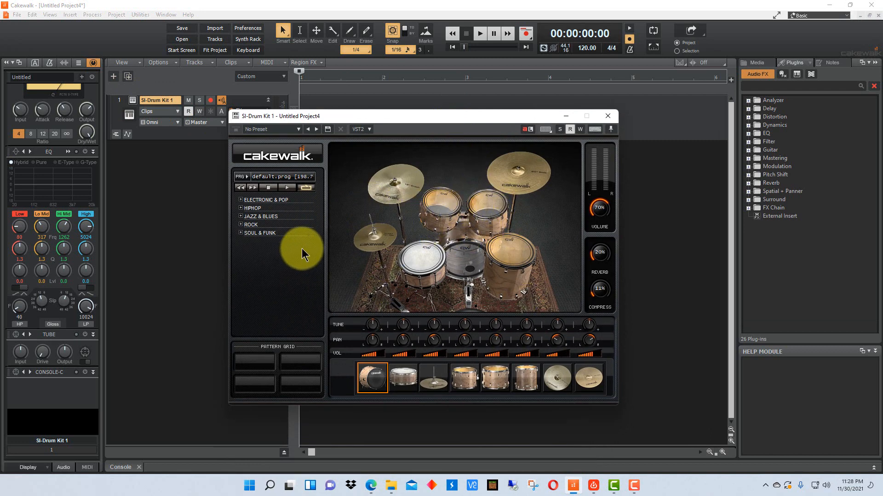
mouse_move(377, 157)
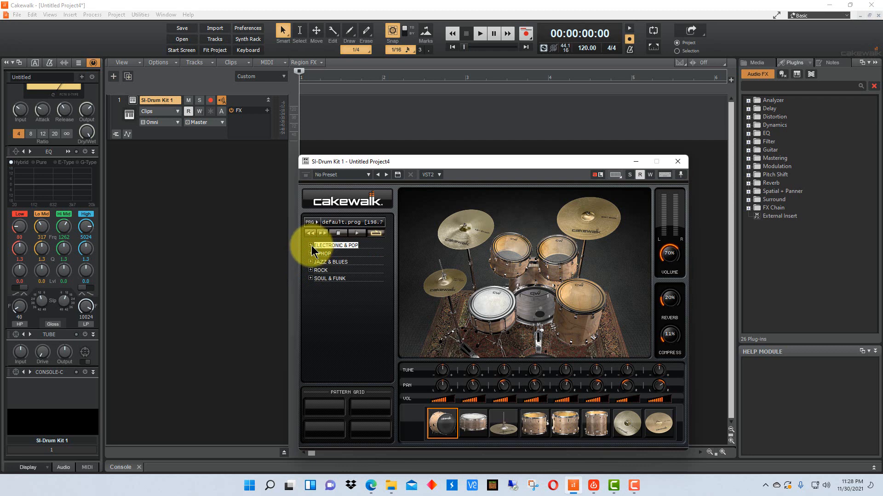
mouse_move(316, 284)
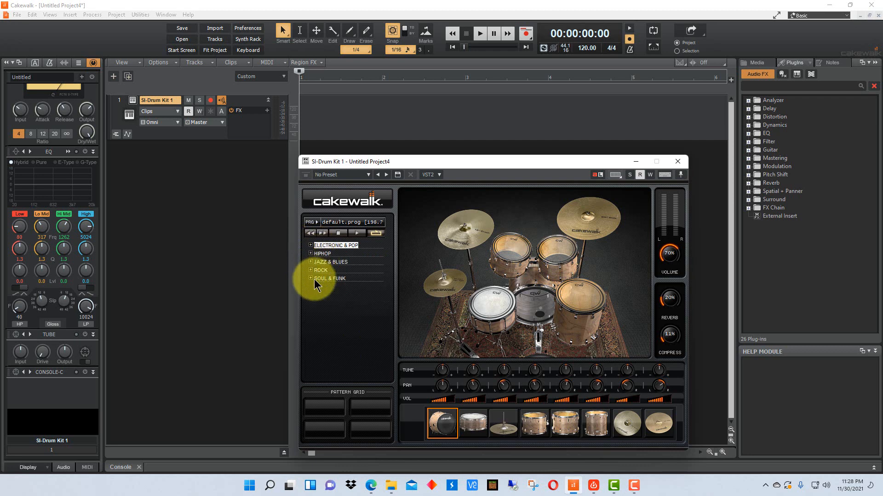
Expand the ROCK patterns and set CLASSIC playing on loop
left_click(309, 270)
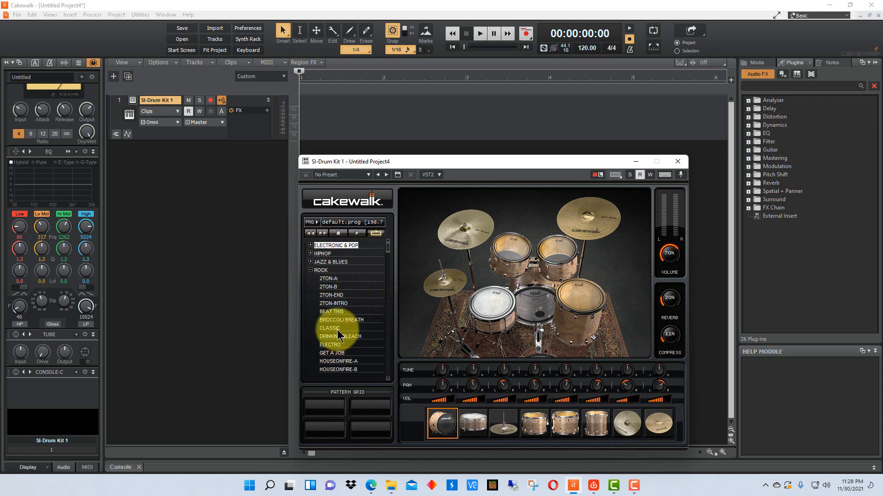
left_click(329, 328)
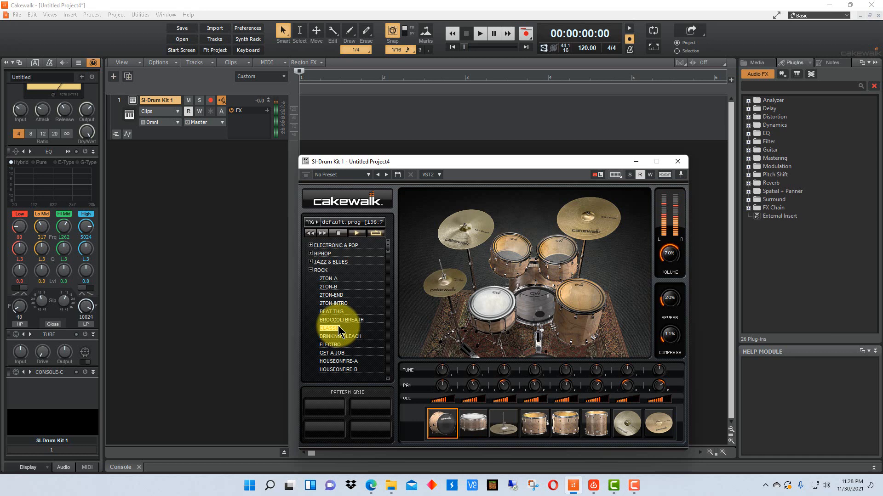
left_click(330, 329)
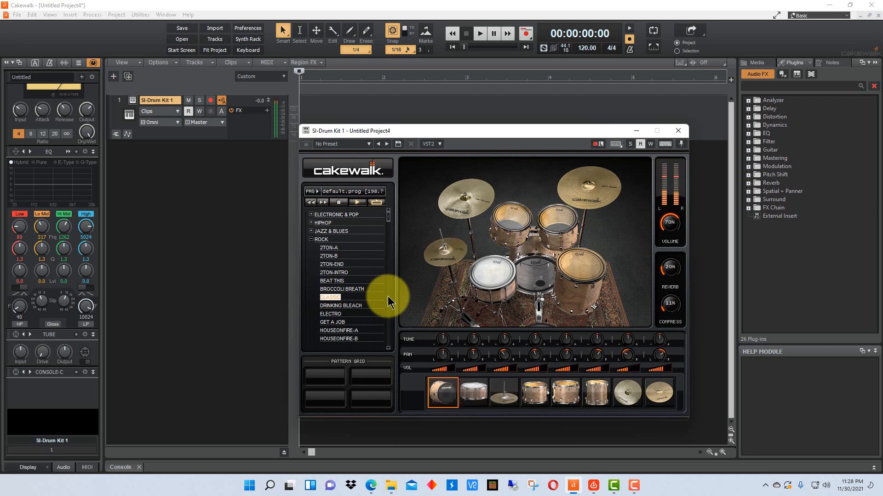
mouse_move(539, 182)
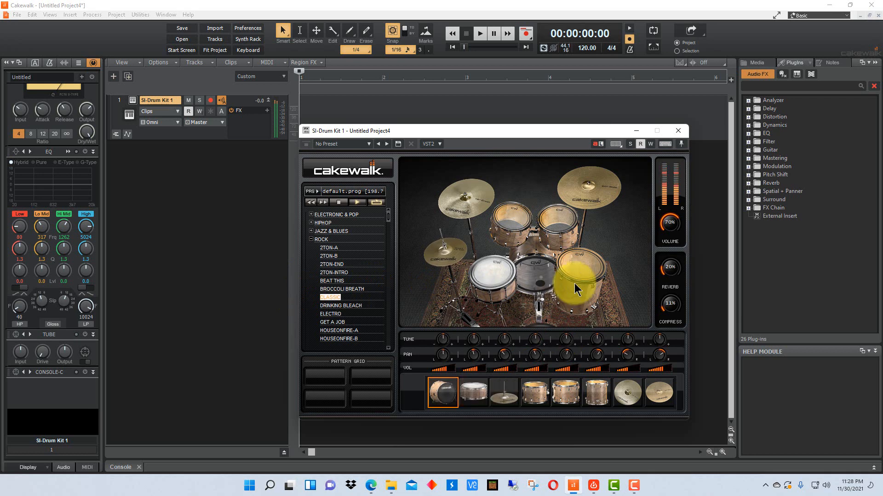
mouse_move(241, 145)
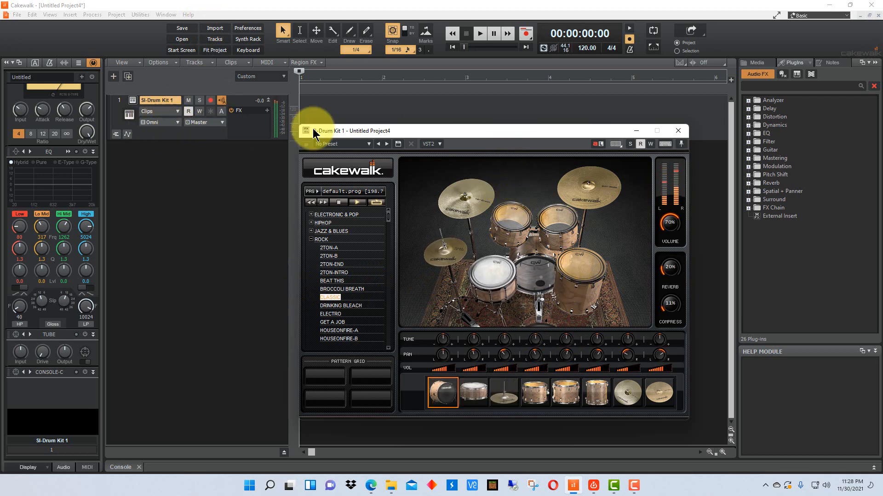
mouse_move(468, 137)
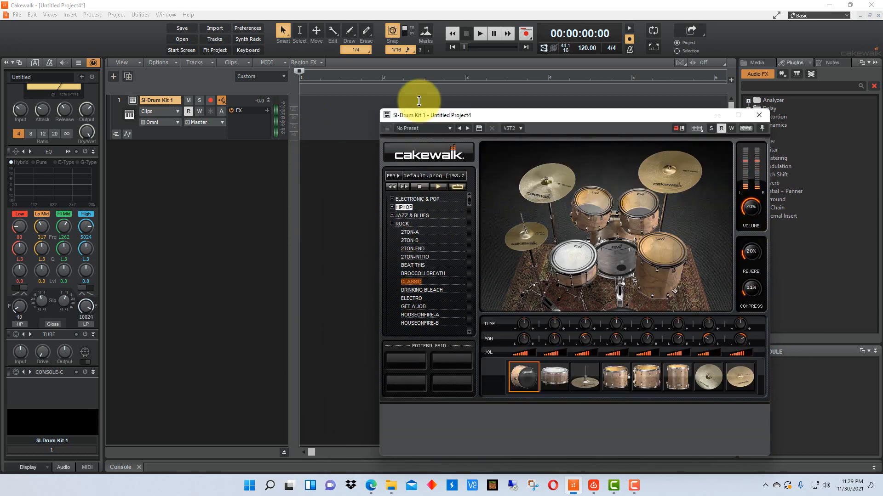
Place the 2TON-B pattern as a clip on the drum track timeline
left_click(506, 159)
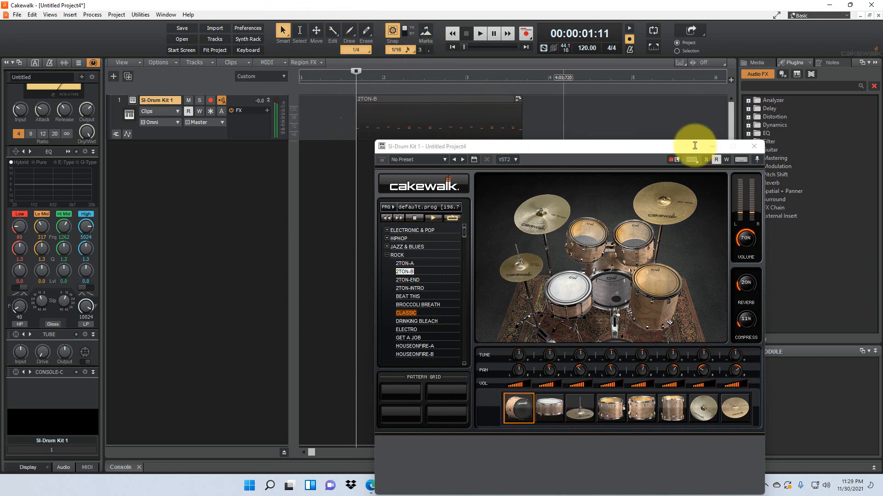
mouse_move(529, 186)
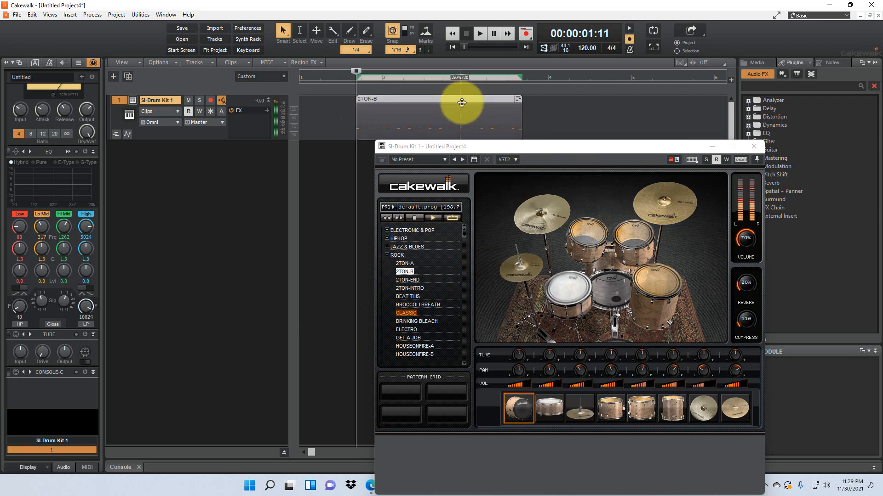
mouse_move(478, 379)
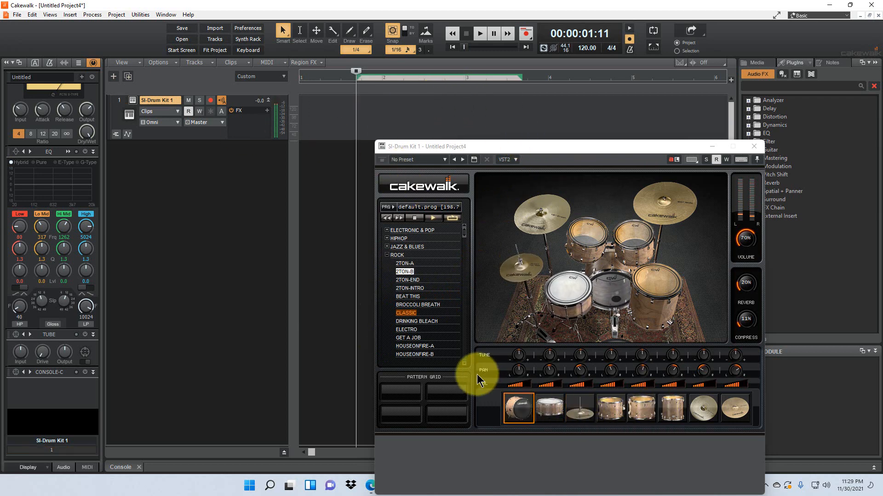
mouse_move(374, 250)
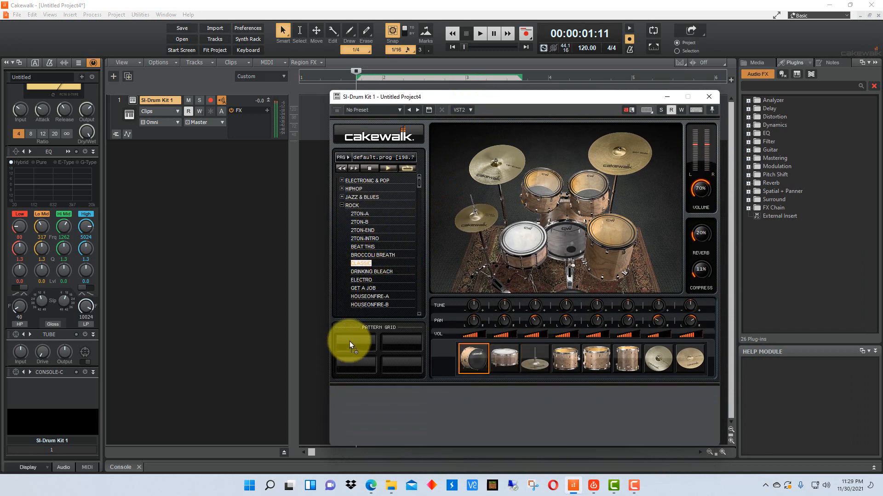
Put CLASSIC in the first grid slot and 12-BAR5 from JAZZ & BLUES in the second
left_click(353, 342)
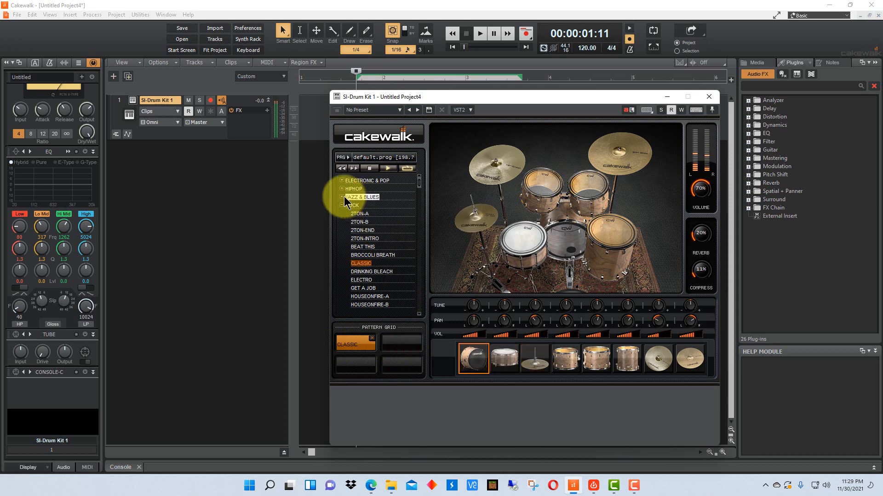
left_click(362, 197)
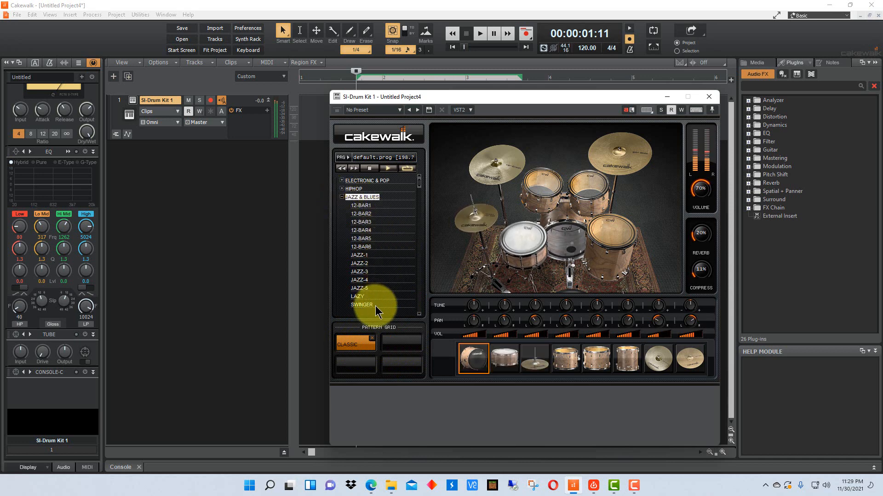
left_click(362, 238)
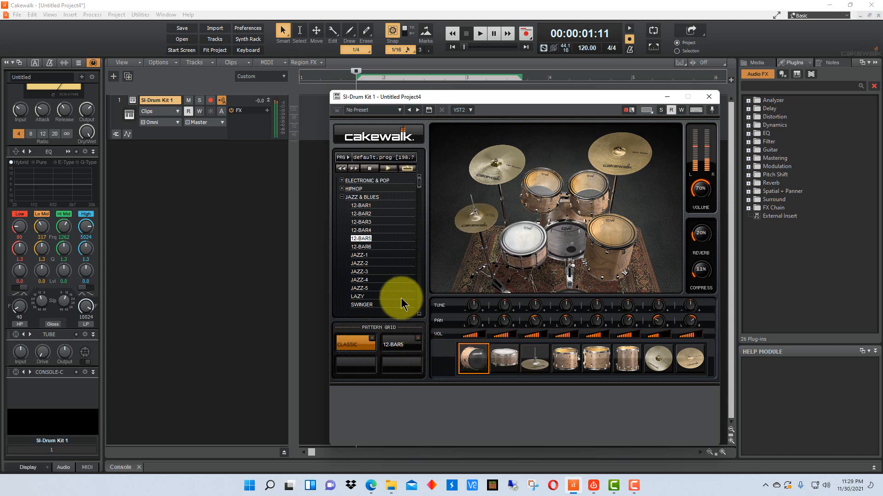
mouse_move(395, 403)
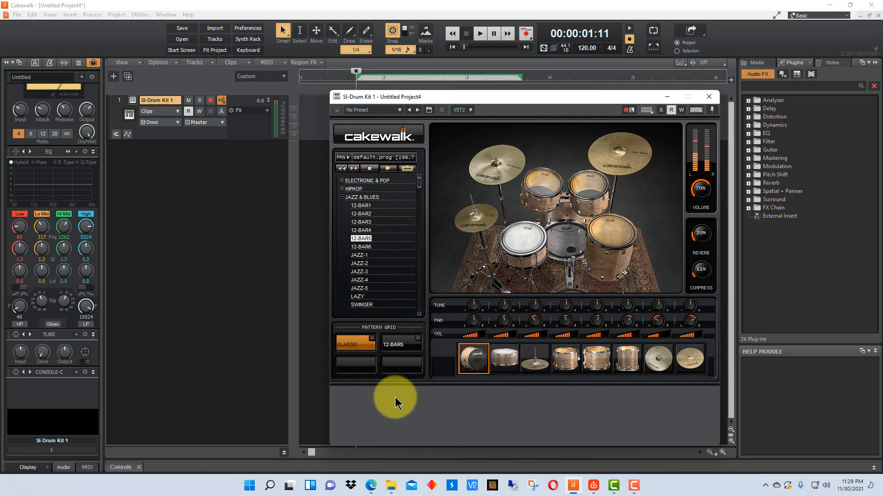